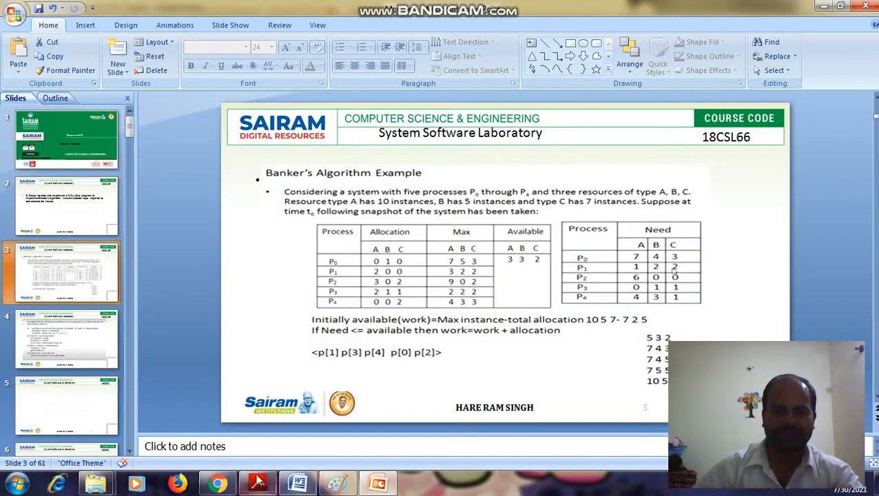
Step: Switch from the PowerPoint slide to the lab manual PDF containing the safe-sequence C code
left_click(256, 482)
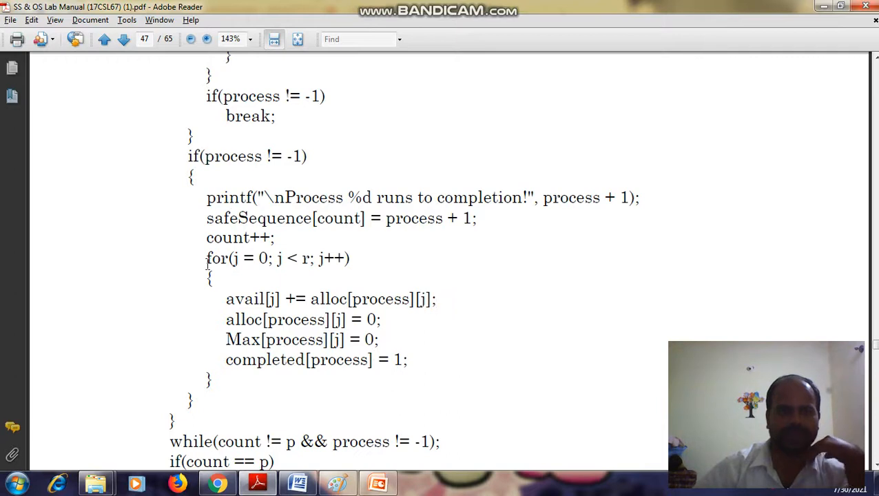
mouse_move(225, 198)
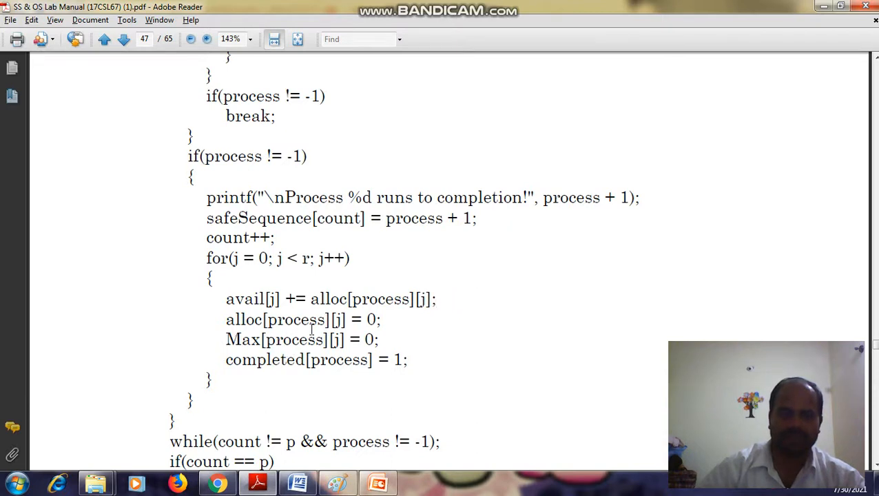
mouse_move(338, 328)
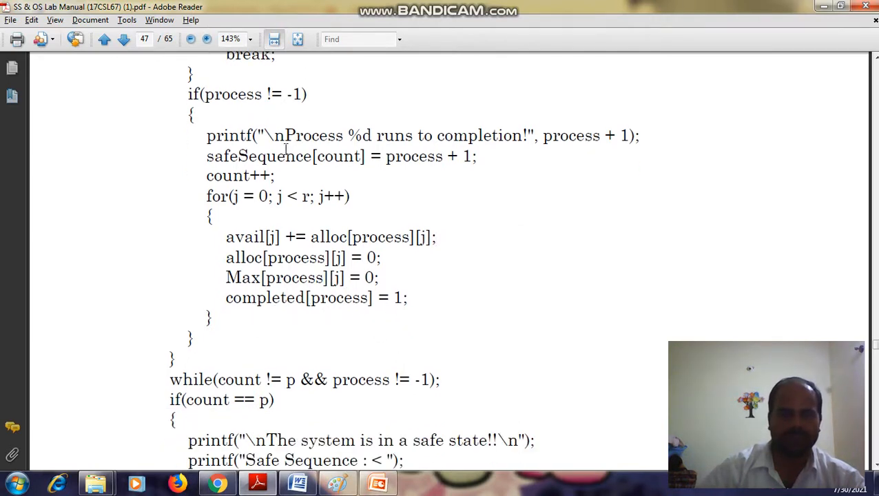
Step: Scroll the PDF down to the program's final safe/unsafe state printf lines
scroll("down", 3)
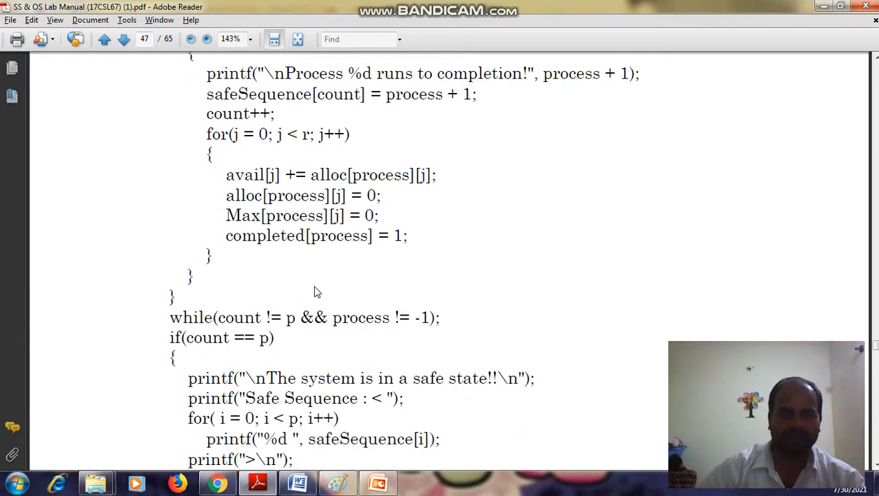
scroll("down", 3)
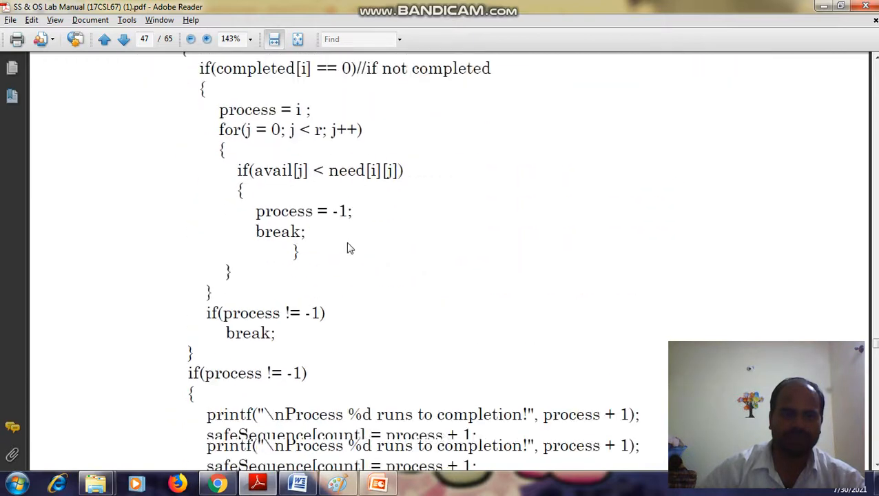
scroll("down", 3)
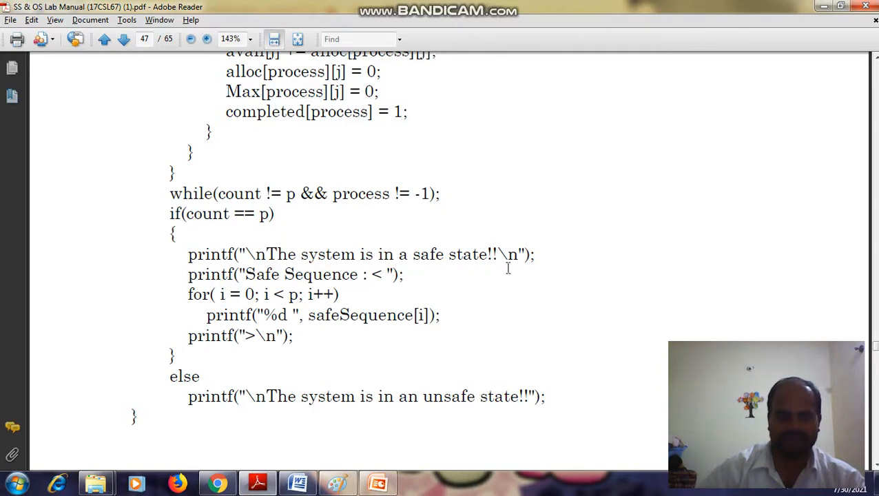
mouse_move(241, 289)
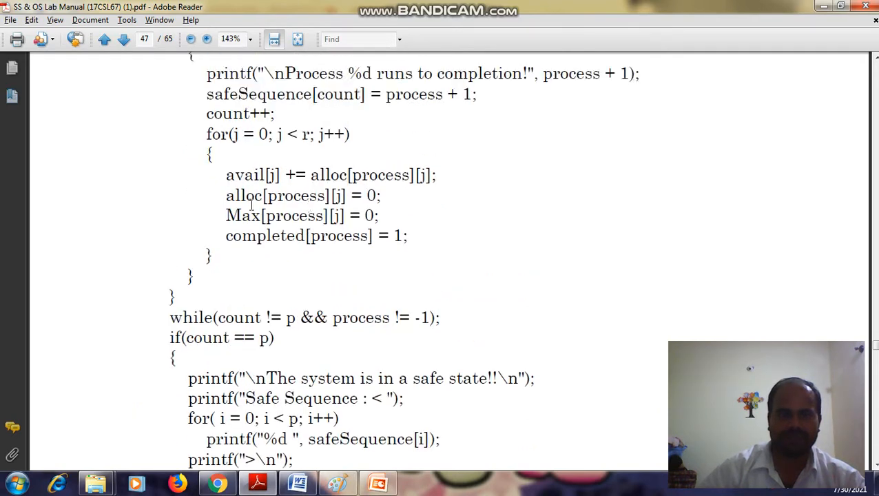
scroll("down", 3)
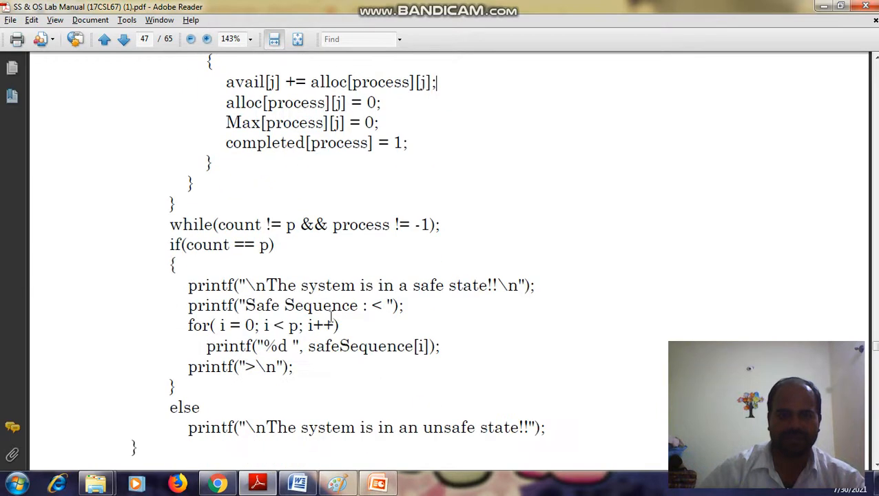
scroll("down", 3)
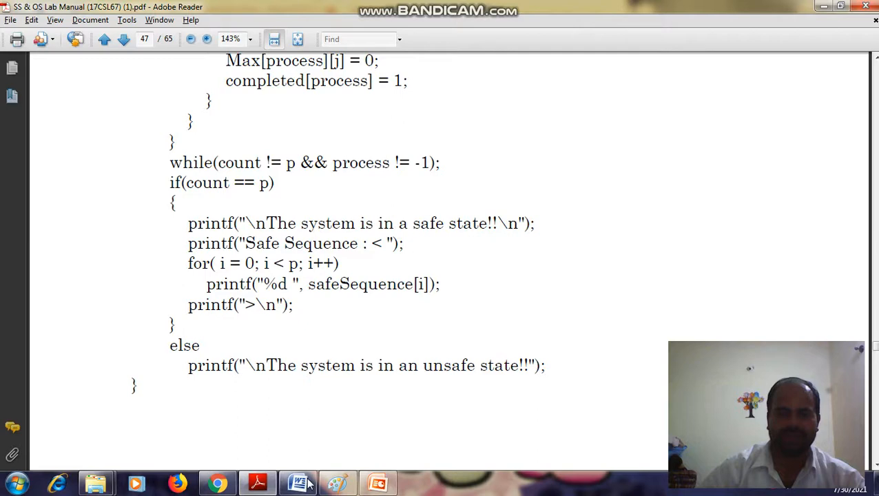
mouse_move(297, 483)
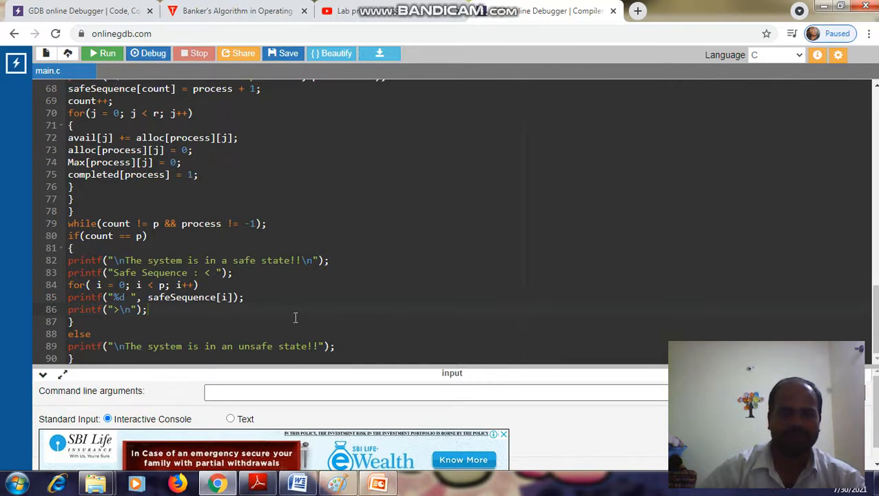
mouse_move(352, 251)
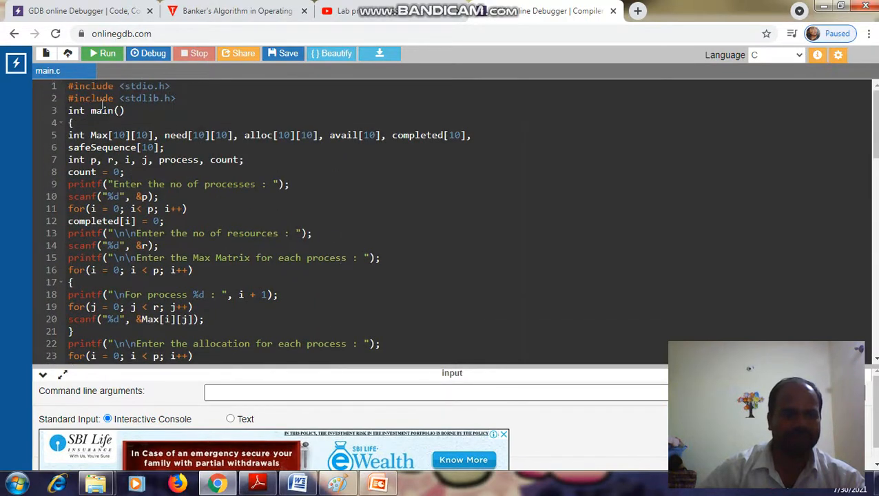
Step: Review main.c in OnlineGDB and run the Banker's algorithm program
scroll("down", 3)
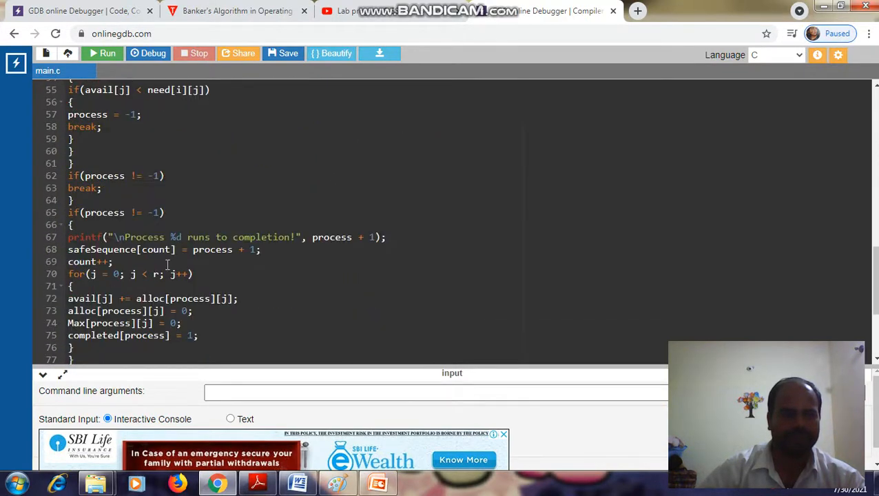
scroll("down", 3)
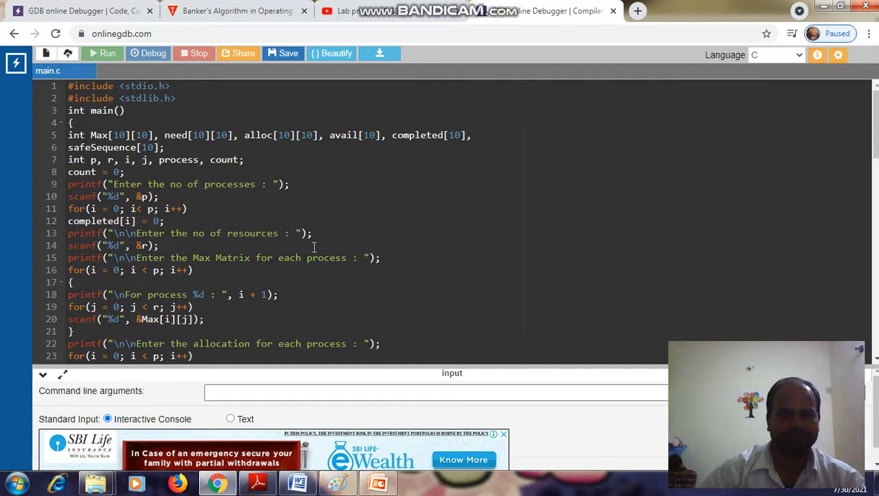
left_click(102, 53)
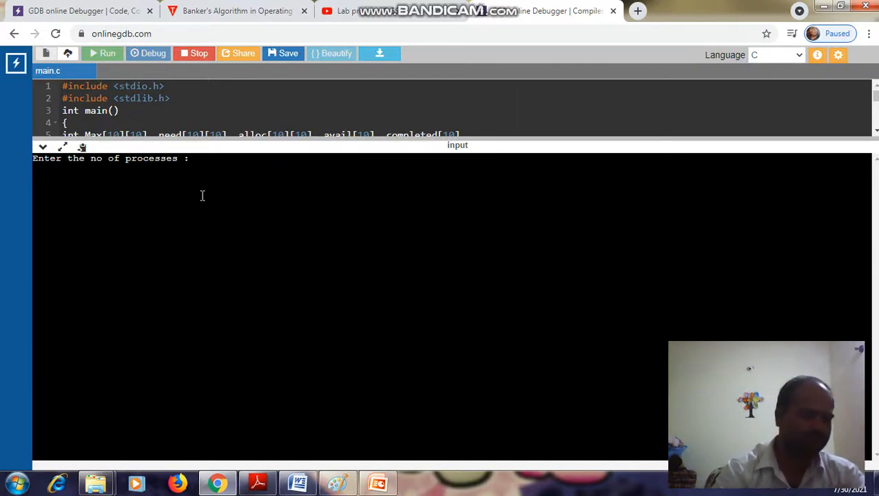
Step: Enter 4 processes and 3 resources at the console prompts
type("4")
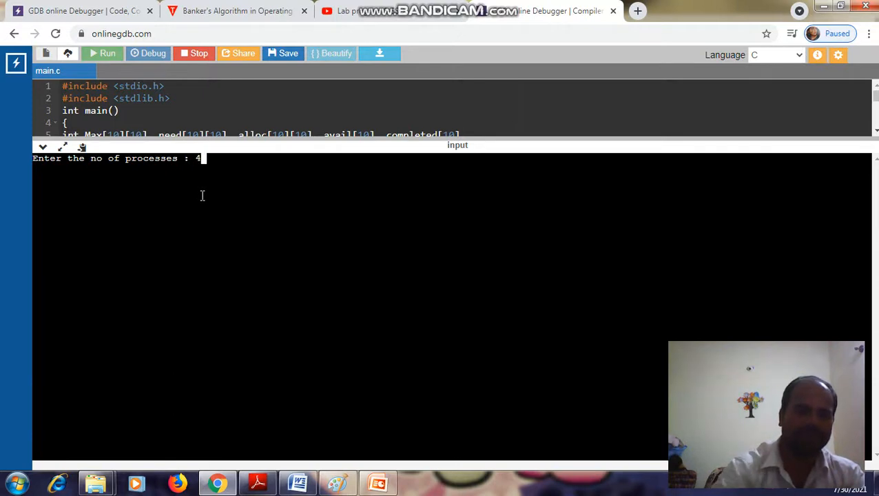
key("enter")
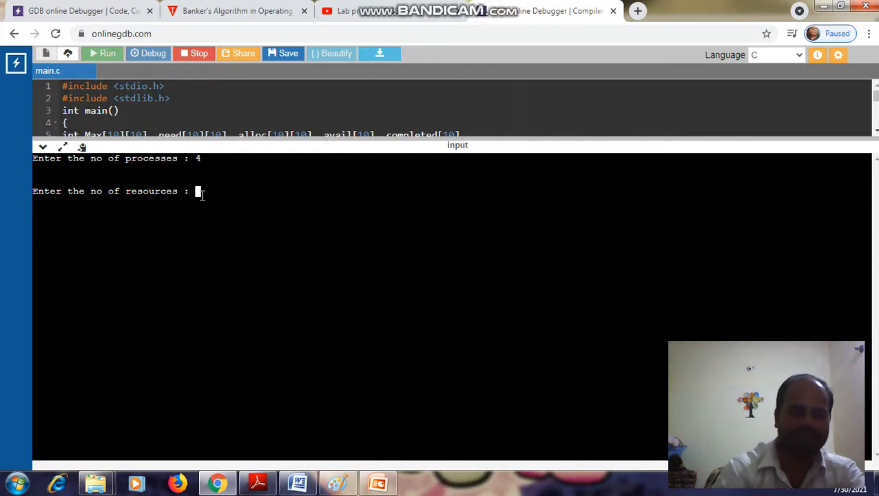
type("3")
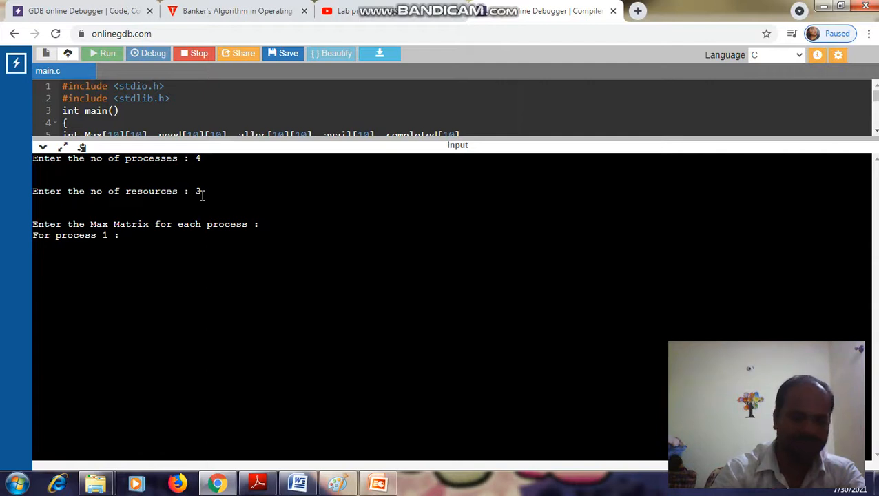
Step: Enter Max rows 7 5 3 for process 1 and 3 2 2 for process 2
type("7")
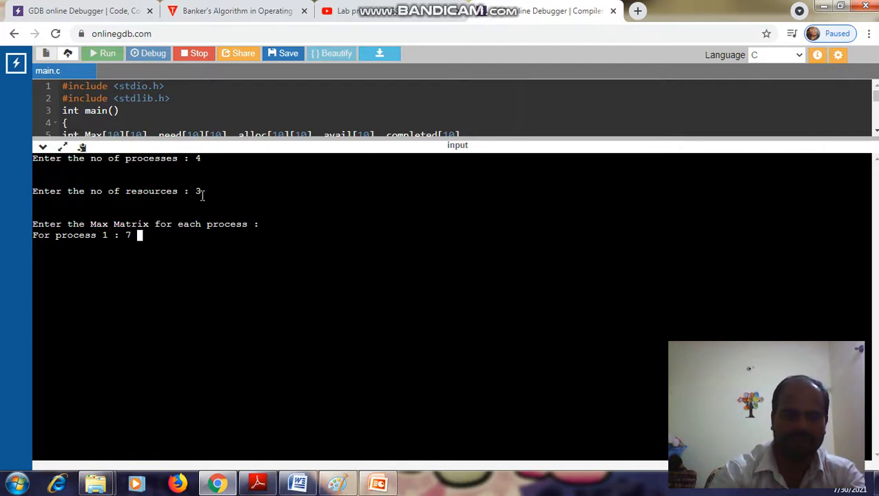
type("5")
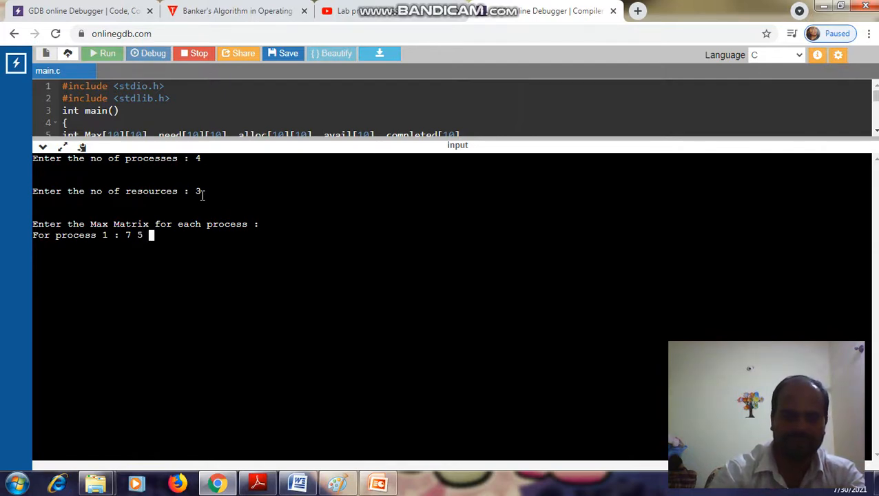
type("3")
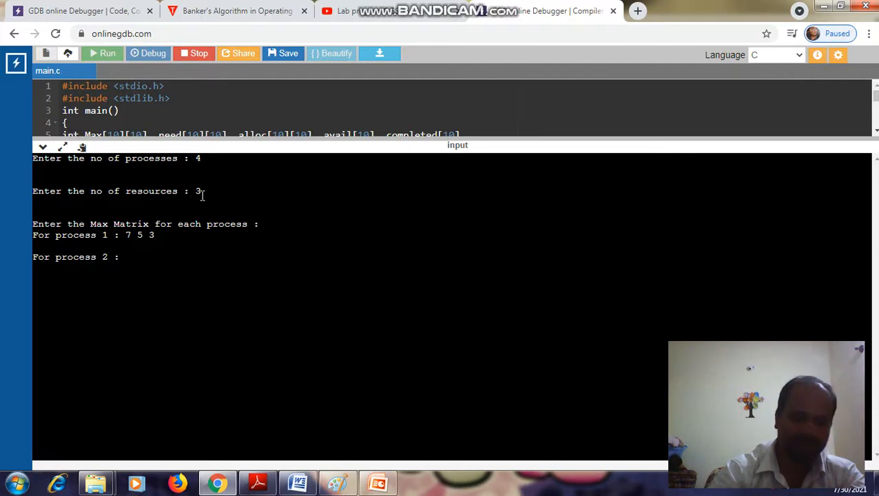
type("3 2 2")
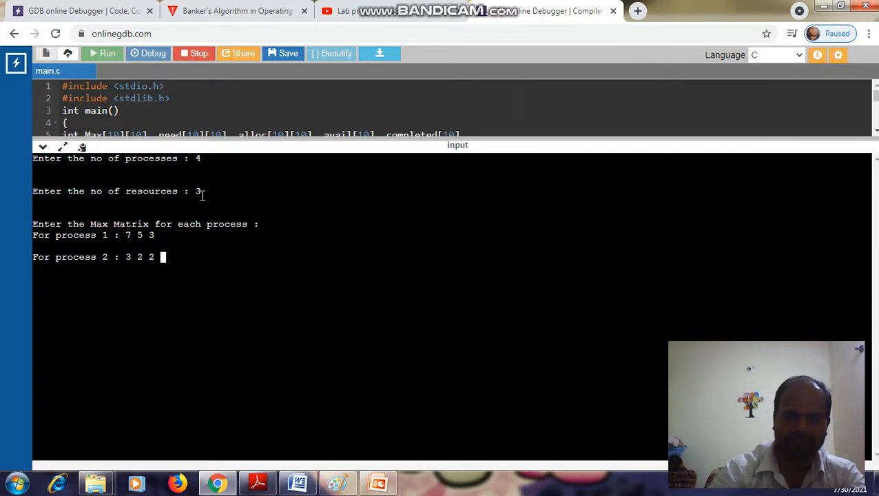
key("enter")
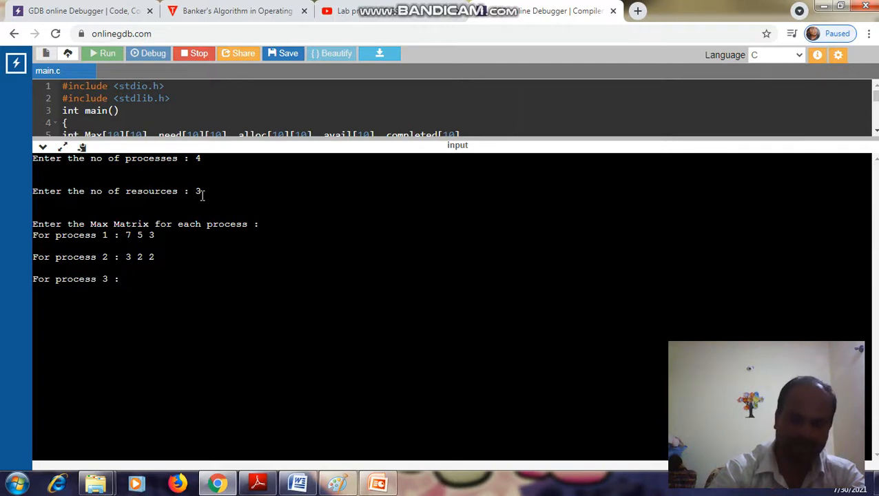
Step: Enter Max rows 9 0 2 for process 3 and 2 2 2 for process 4
type("9")
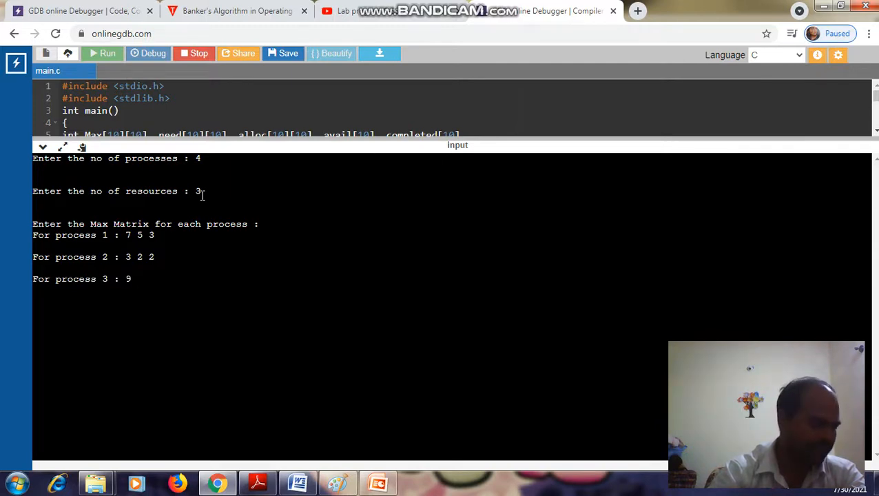
type("0")
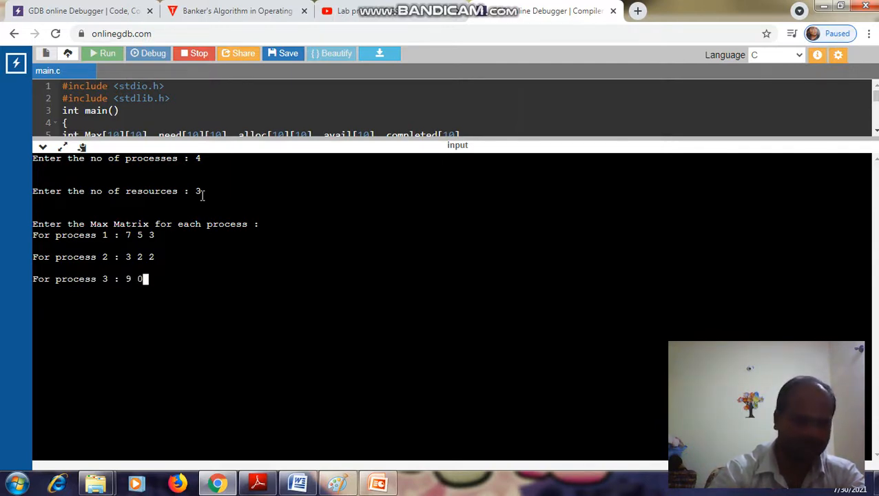
type("2")
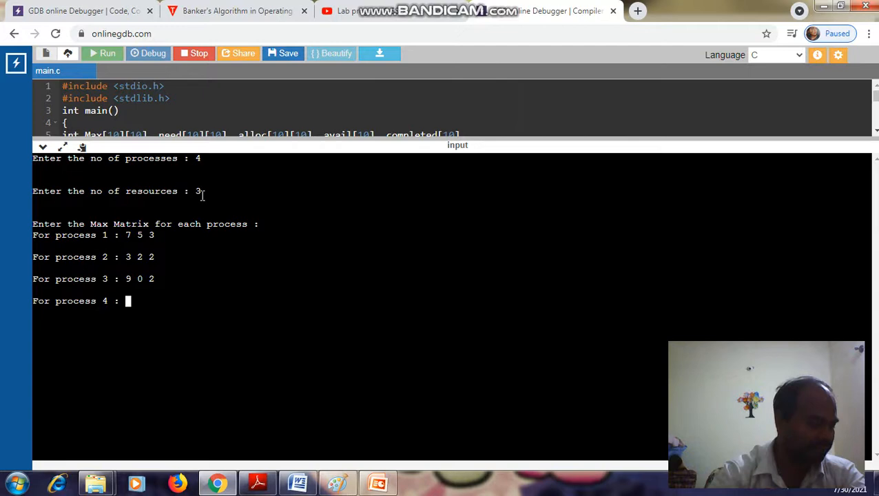
type("2")
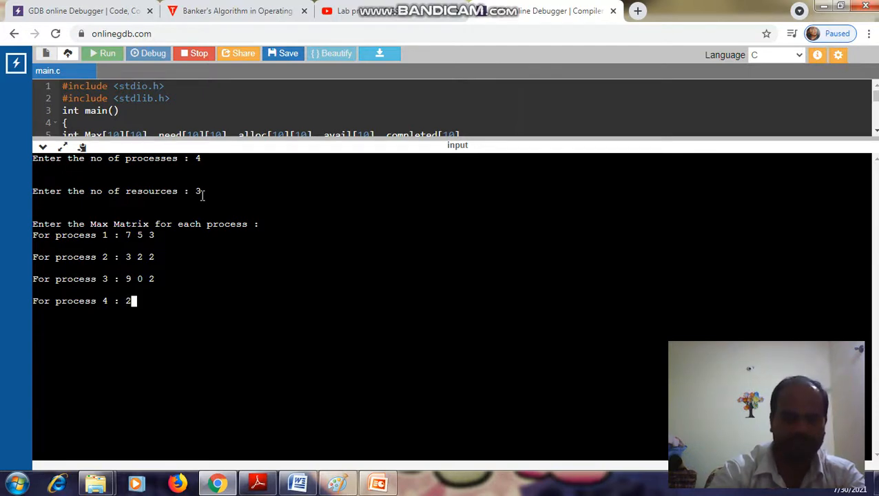
type("2")
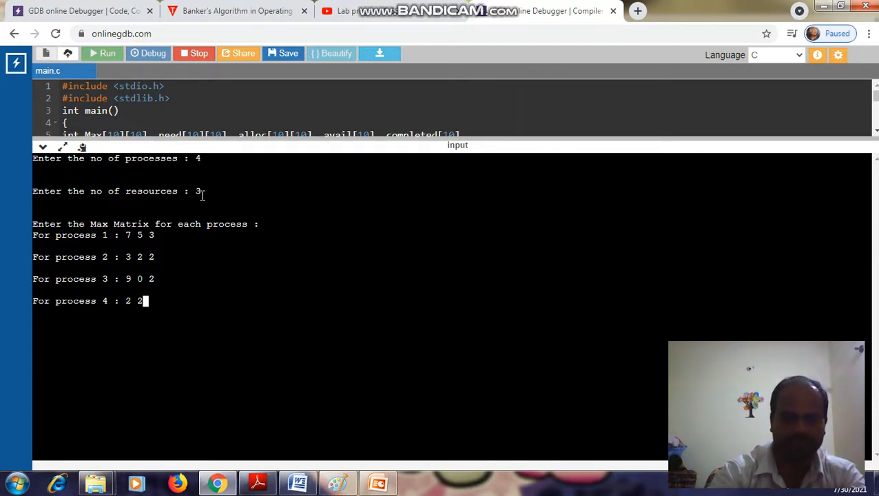
type("2")
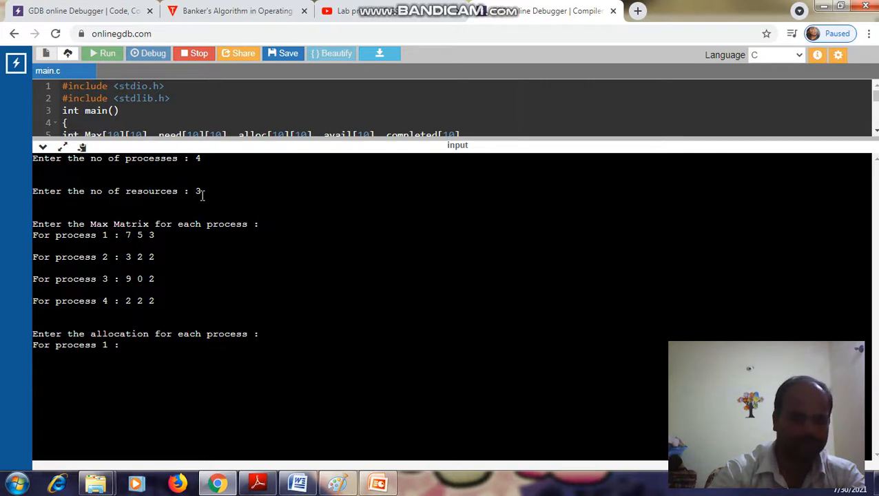
Step: Enter allocation rows 0 1 0 for process 1 and 2 0 0 for process 2
type("0")
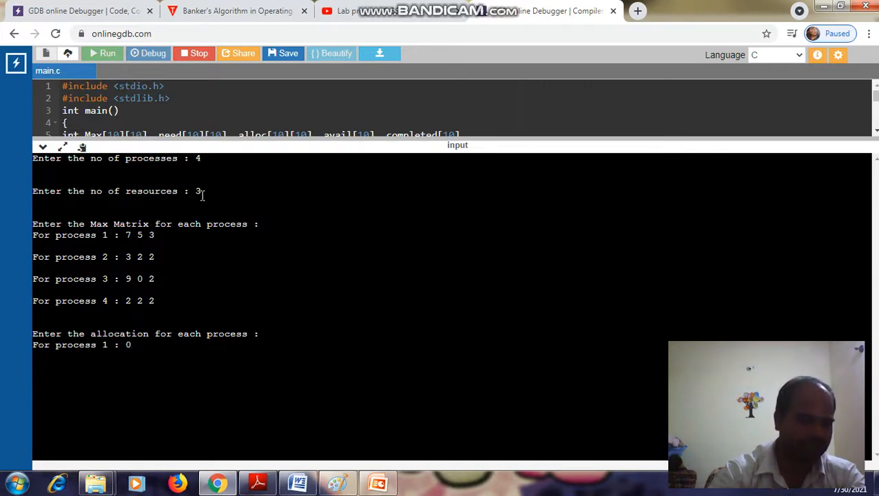
type("1")
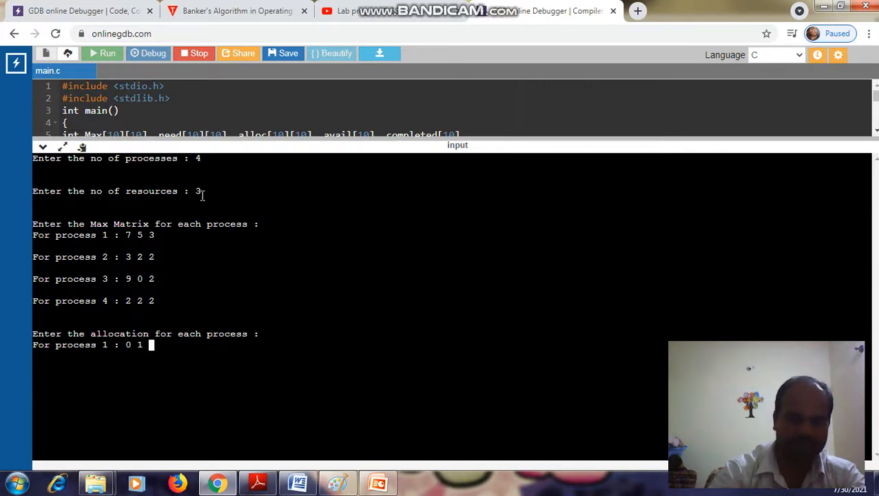
type("0")
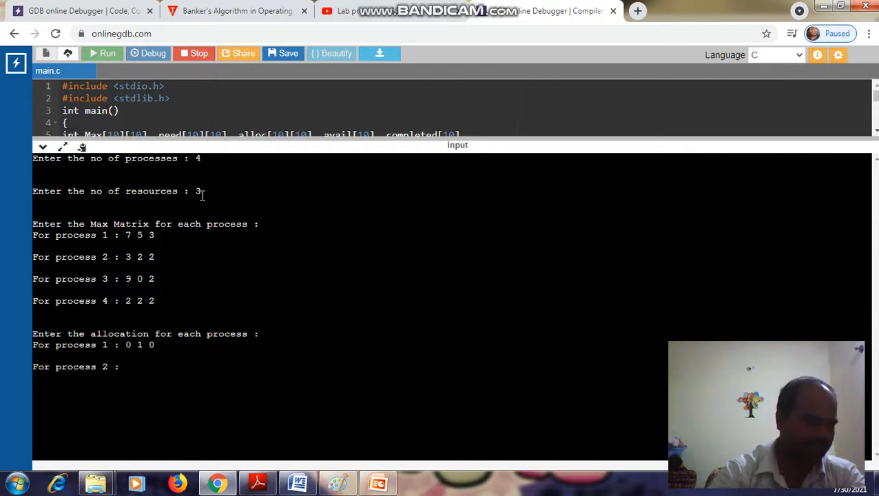
type("2")
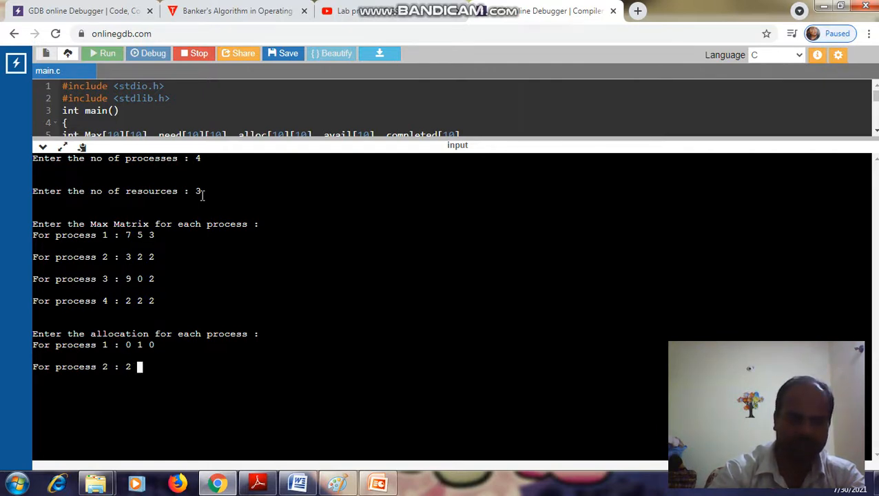
type("0")
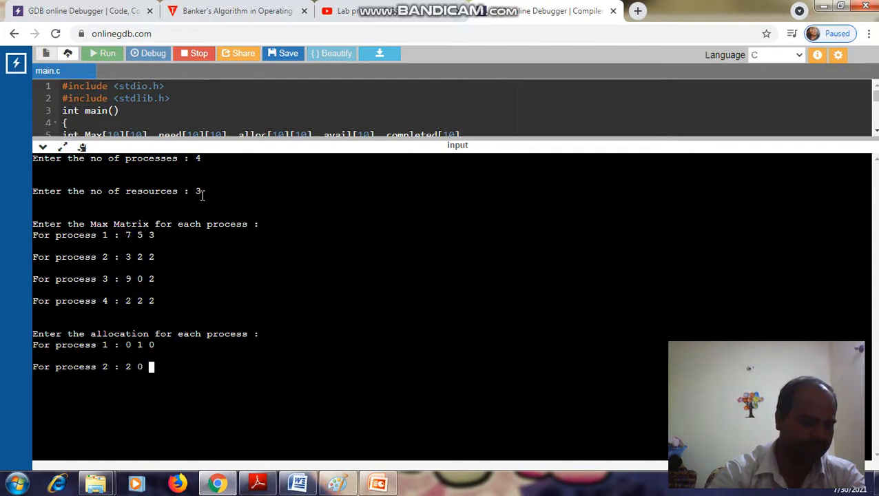
type("0")
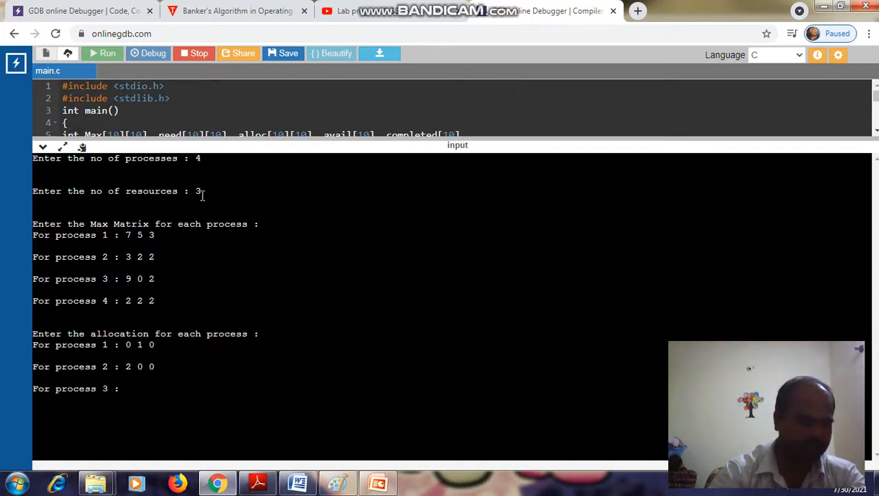
Step: Enter allocation rows 3 0 2 for process 3 and 2 1 1 for process 4
type("3")
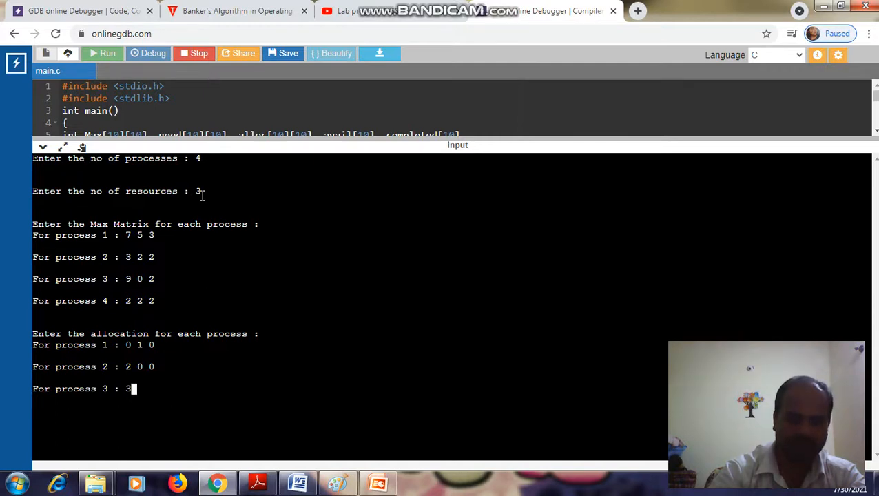
type("0")
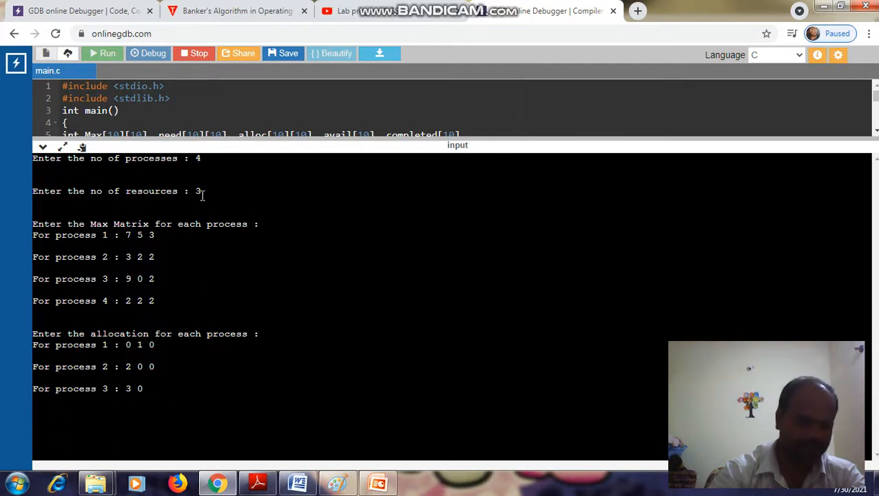
type("2")
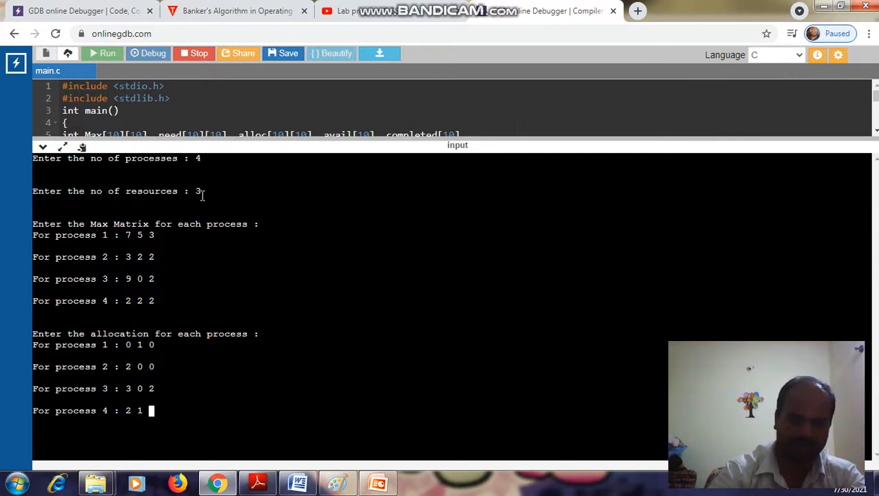
type("1")
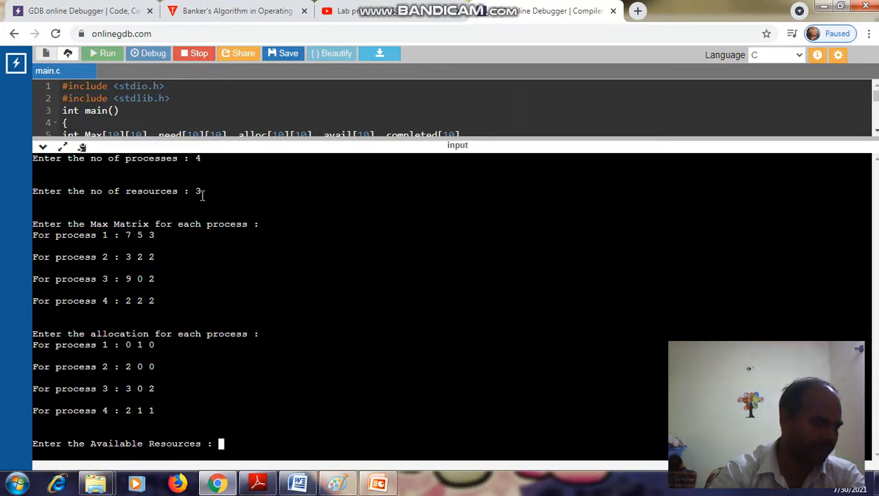
Step: Enter available resources 10 5 7 so the safety check runs
type("10 5")
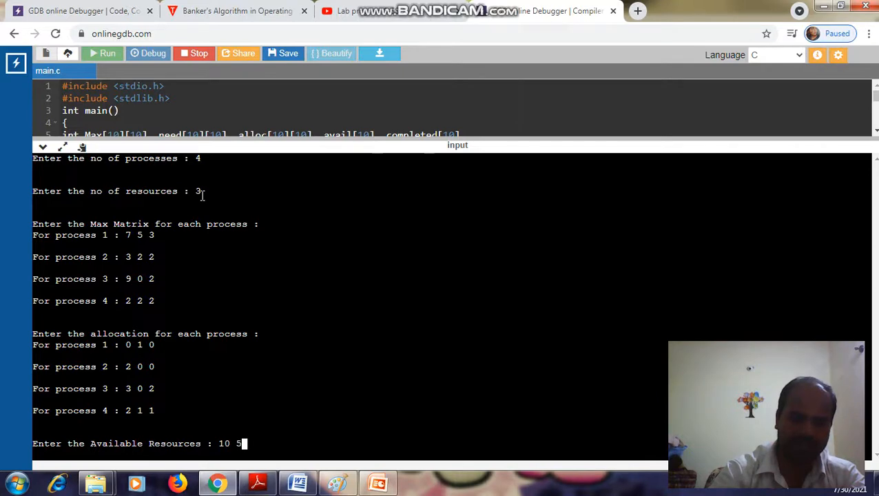
type("7")
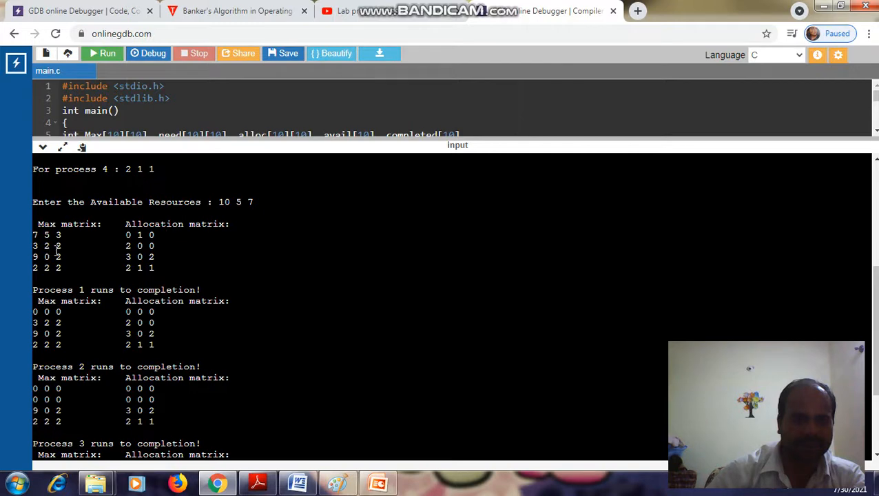
mouse_move(166, 251)
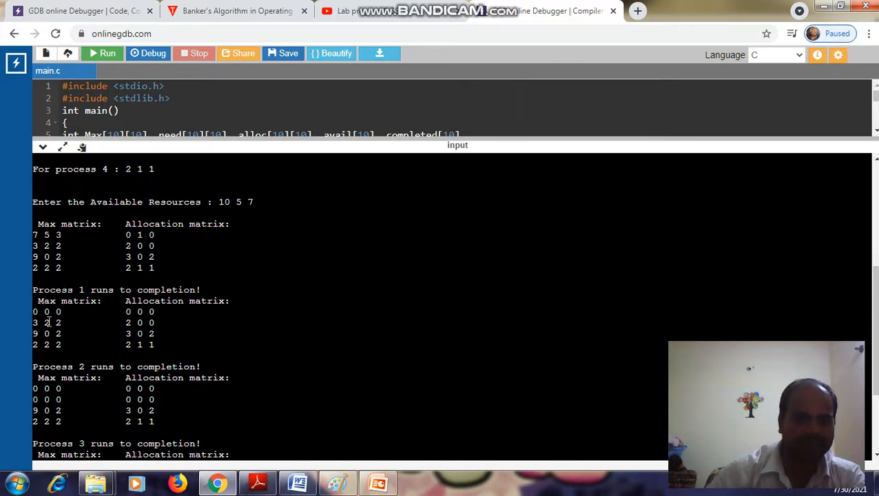
Step: Scroll through the output matrices and per-process completion messages showing a safe state
scroll("down", 3)
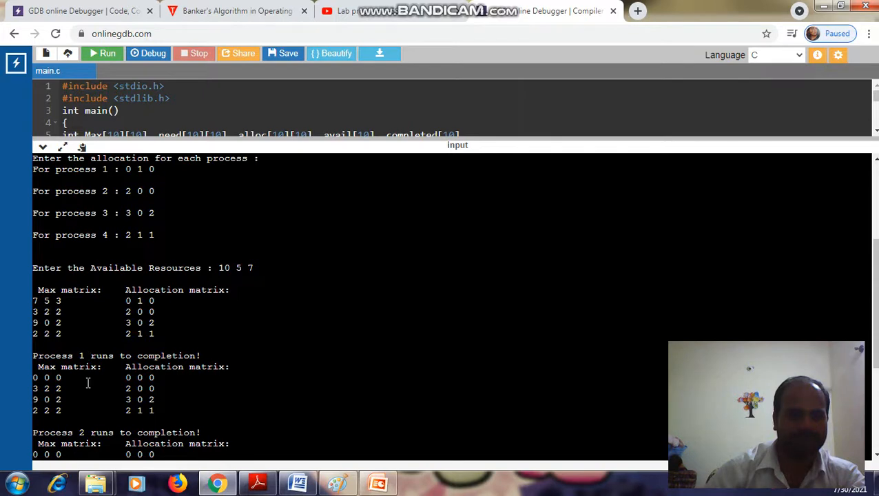
scroll("down", 3)
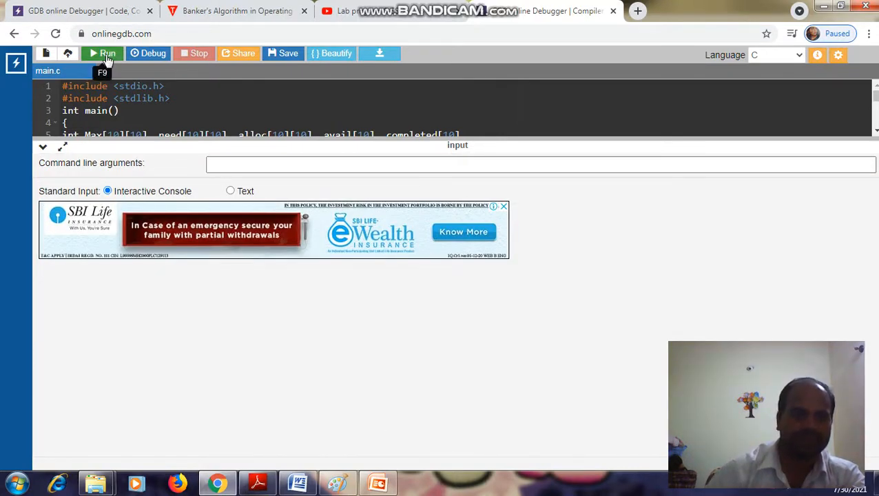
Step: Start a second run and enter 5 processes and 3 resources
left_click(102, 52)
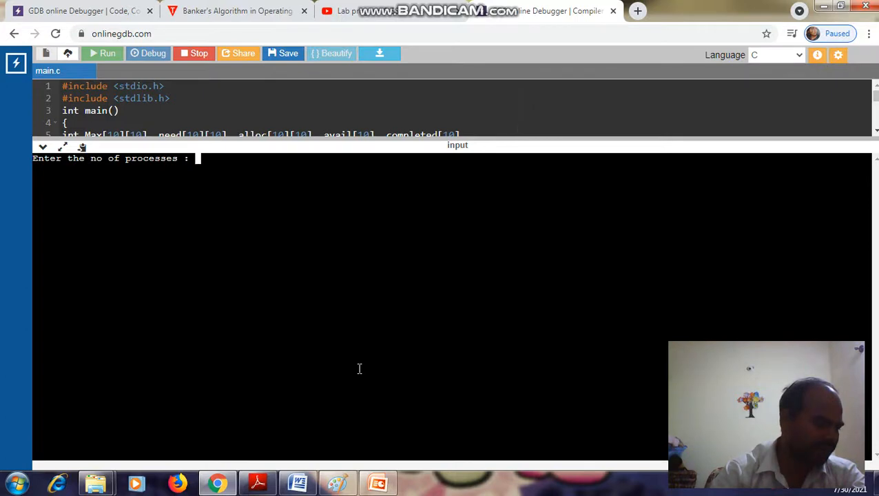
type("5")
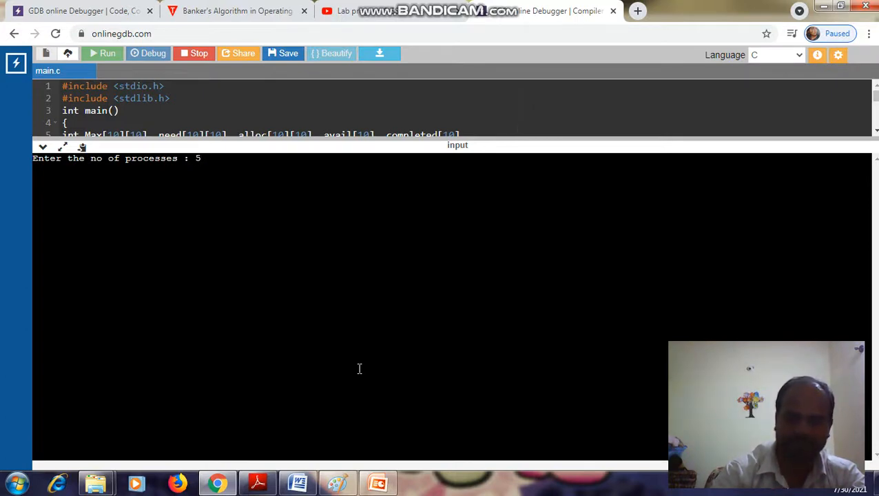
key("enter")
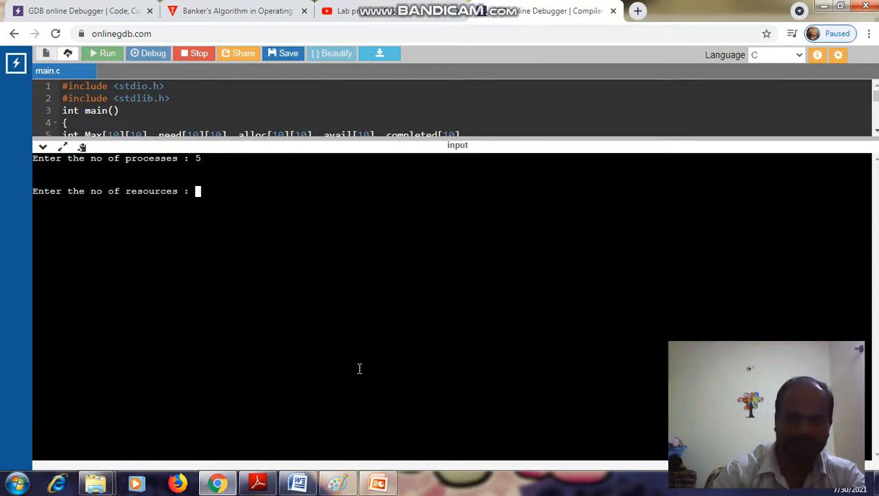
type("3")
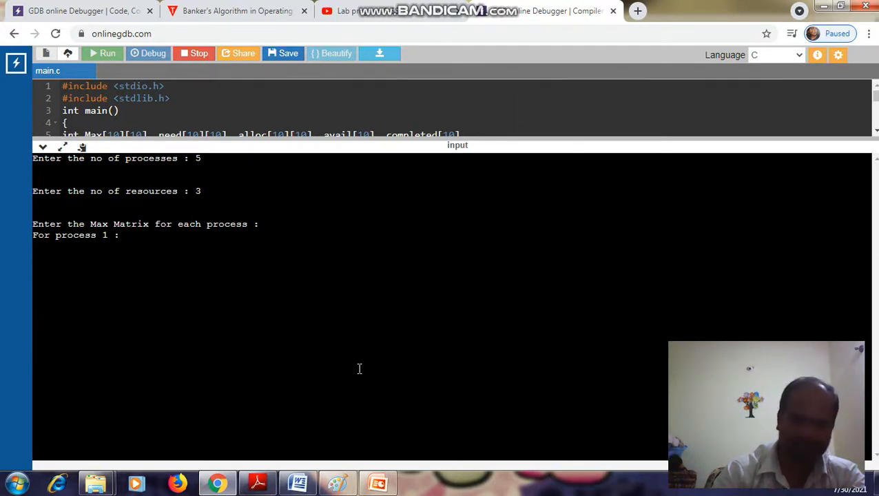
Step: Enter Max rows 7 5 3 and 3 2 2 for the first two processes
type("7")
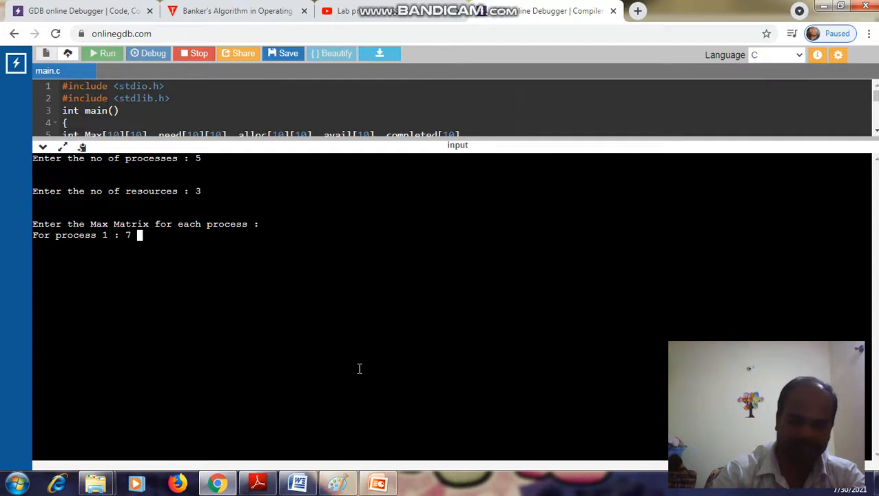
type("5")
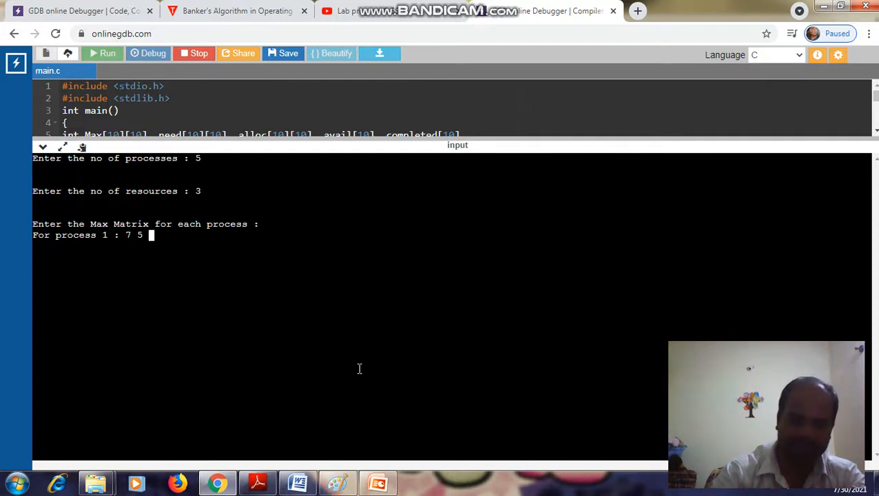
key("enter")
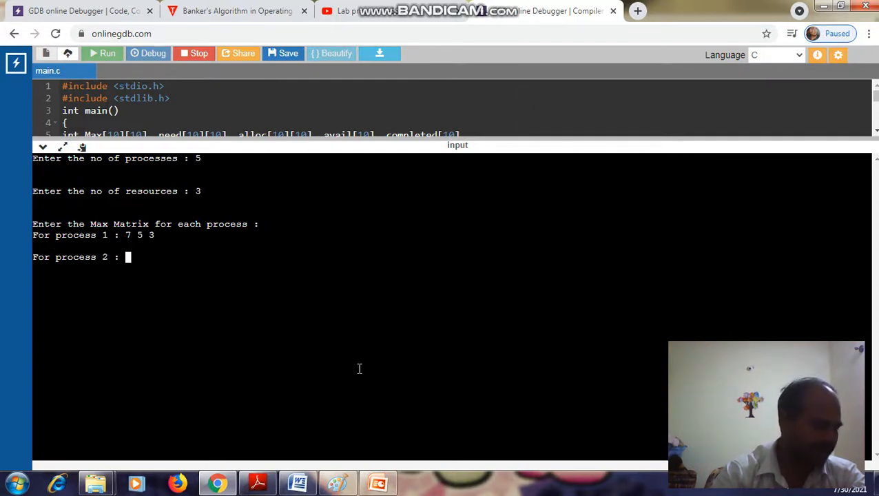
type("3 2 2")
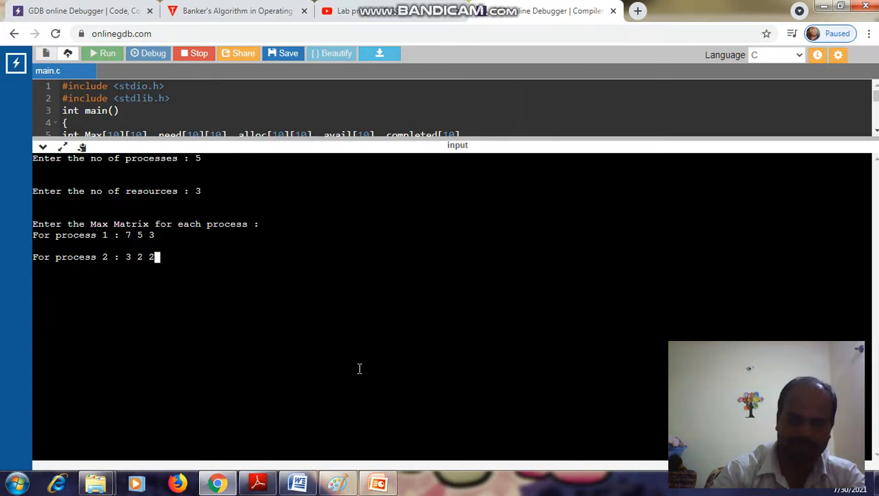
key("enter")
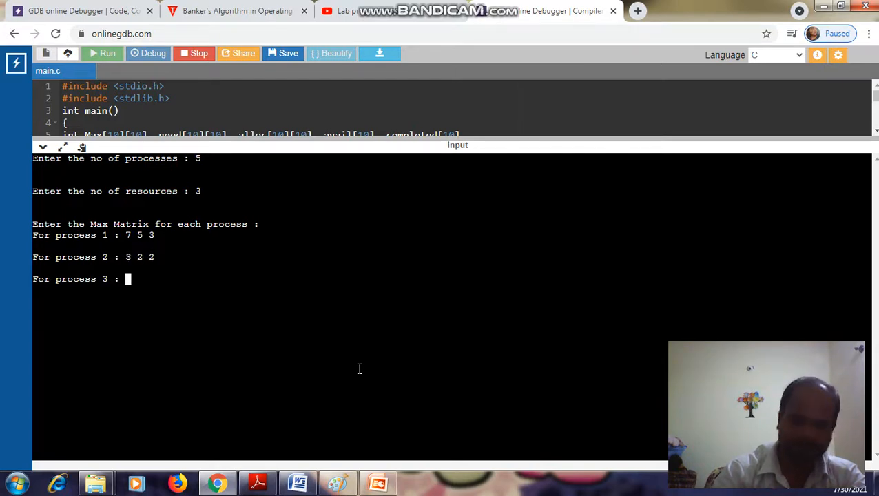
Step: Enter Max rows 9 0 2, 2 2 2 and 4 3 3 for processes 3 to 5
type("9 0")
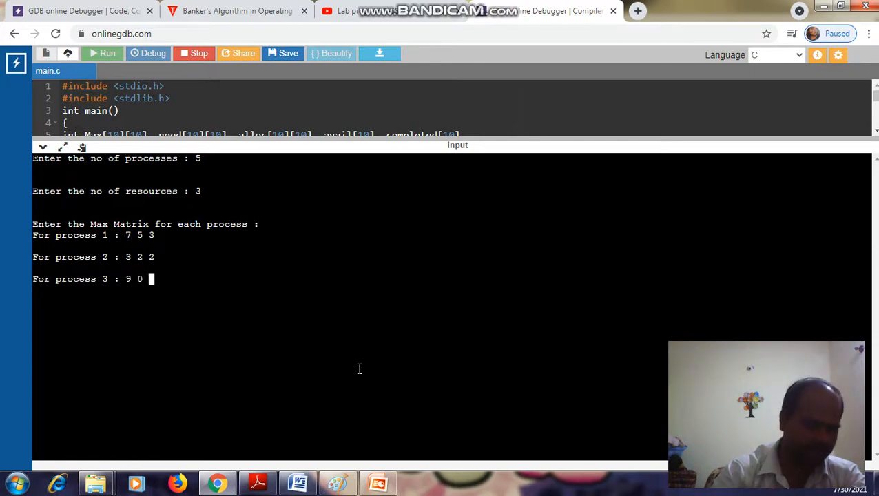
type("2")
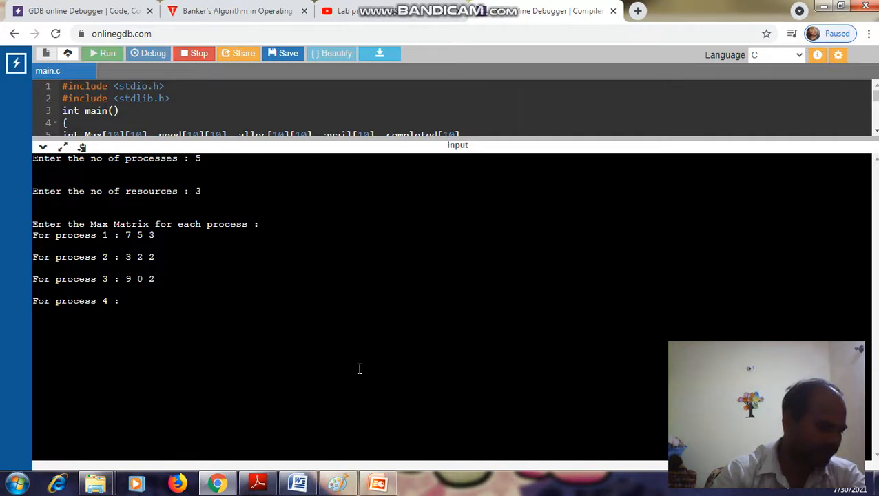
type("2 2 2")
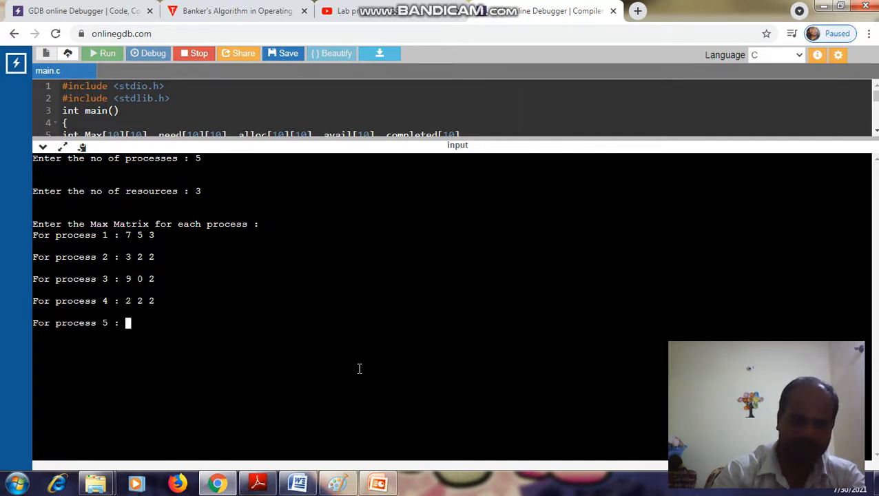
type("4 3 3")
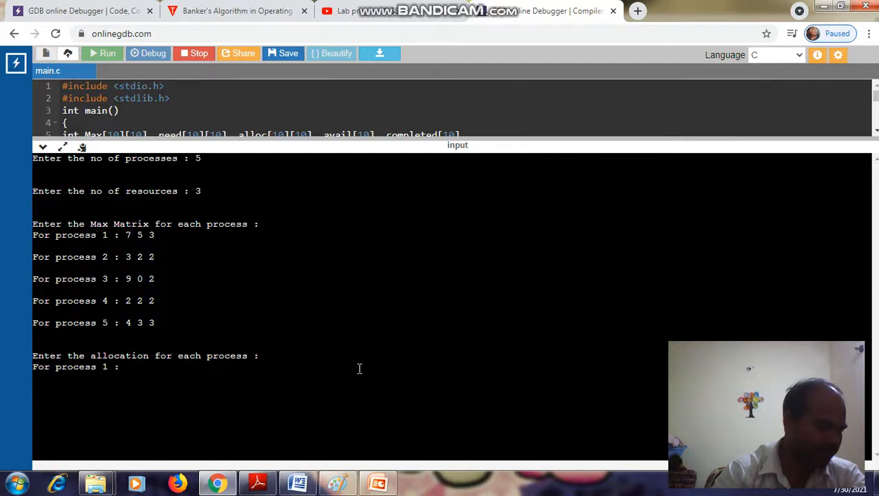
Step: Enter the five allocation rows 0 1 0, 2 0 0, 3 0 2, 2 1 1, 0 0 2 at the console prompts
type("0 1 0")
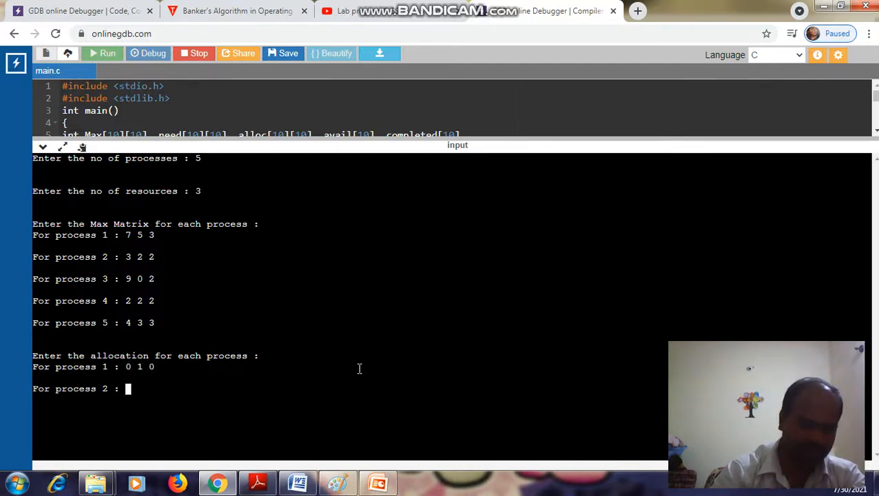
type("2")
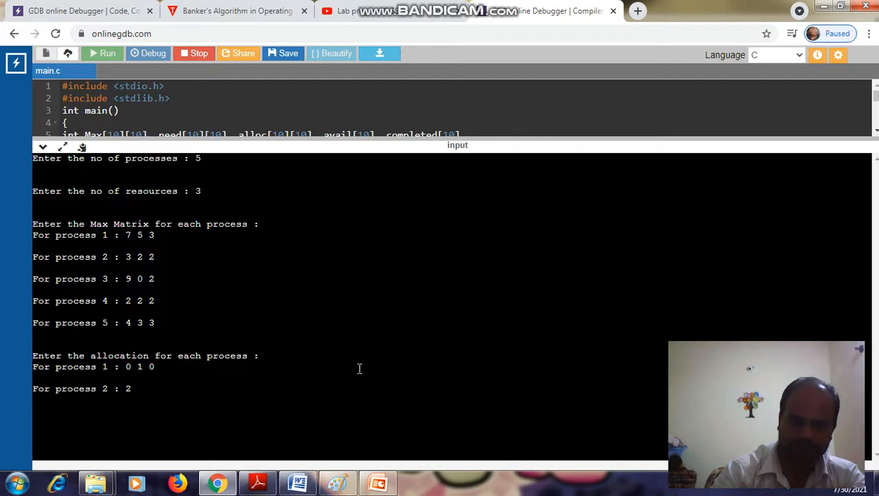
type("0 0")
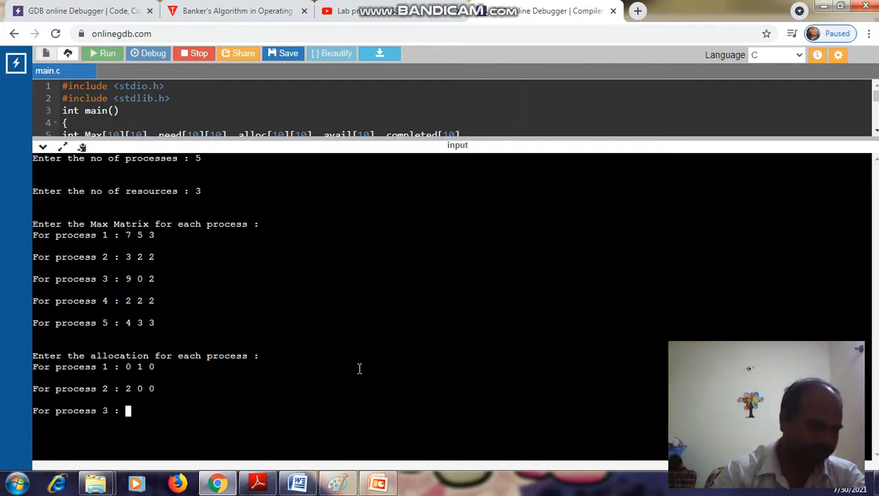
type("3")
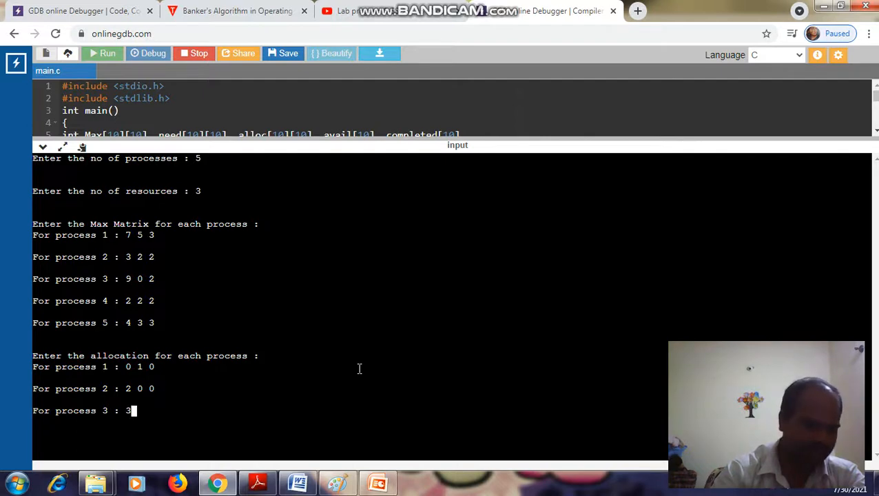
type("0 2")
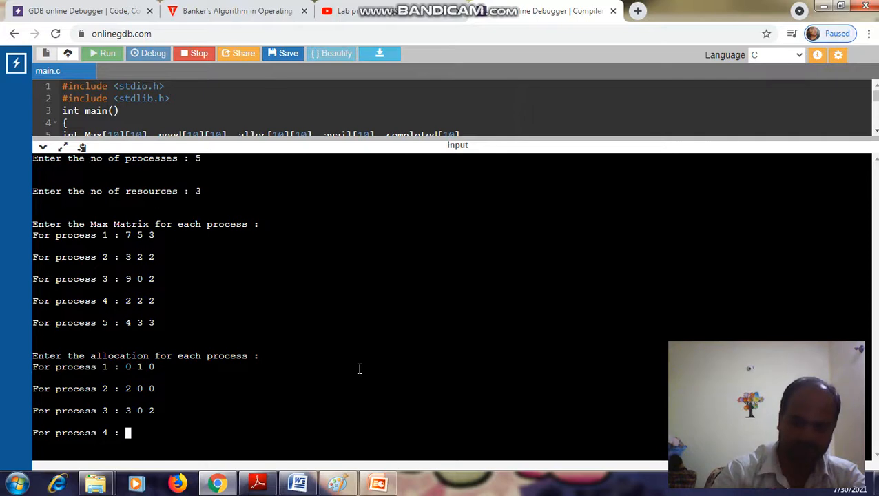
type("2 1 1")
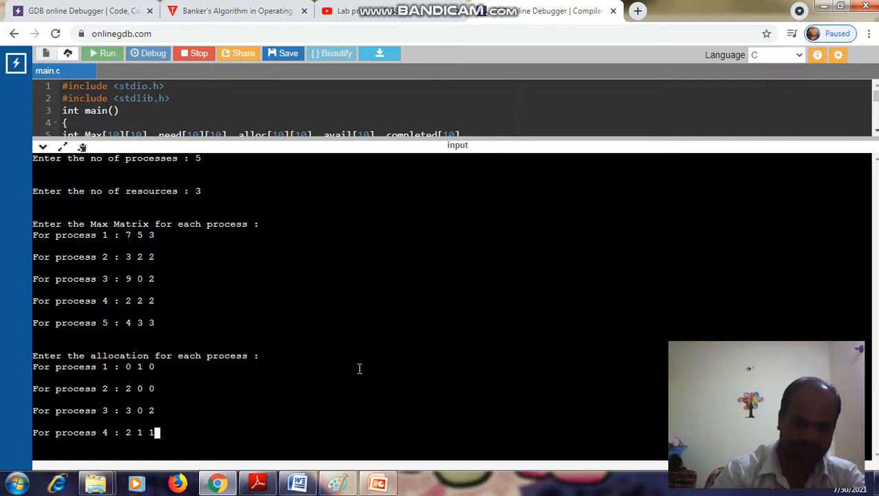
type("0")
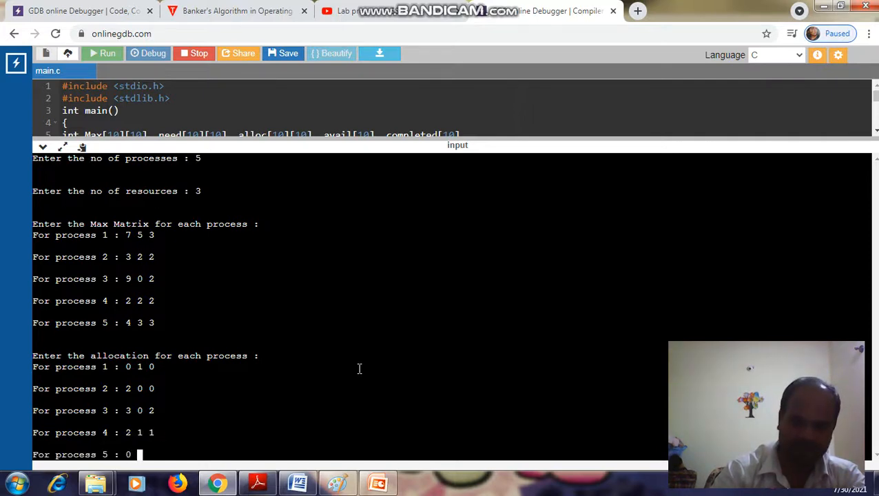
type("0 2")
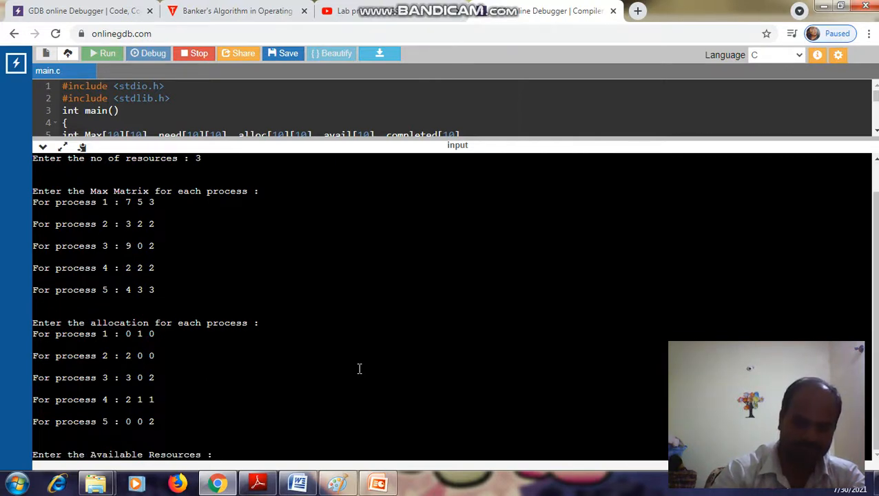
Step: Enter 10 5 7 as the available resources vector
type("10")
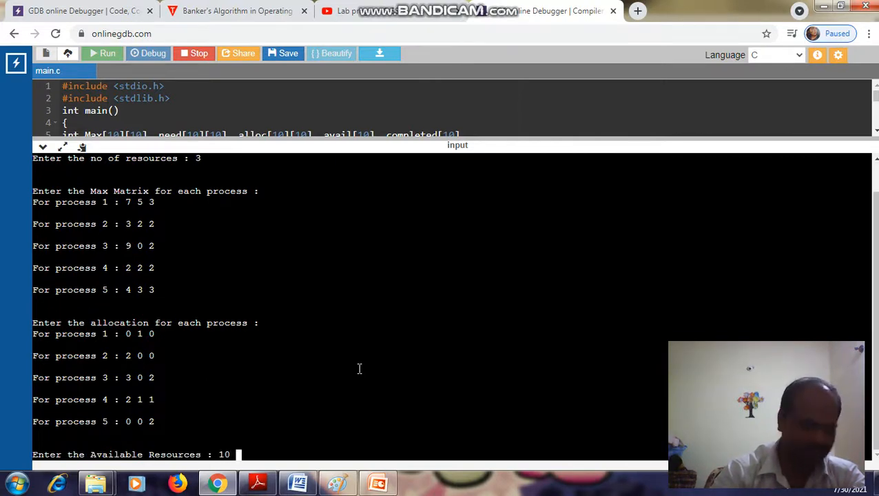
type("5 7")
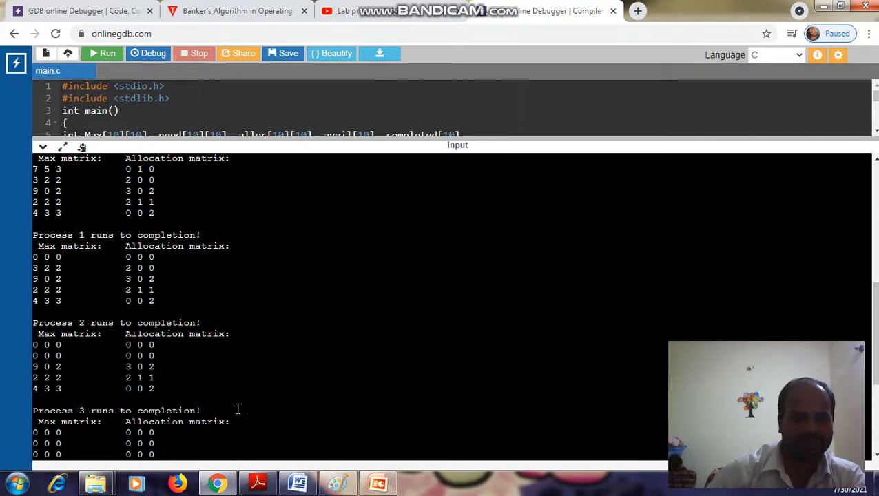
scroll("down", 3)
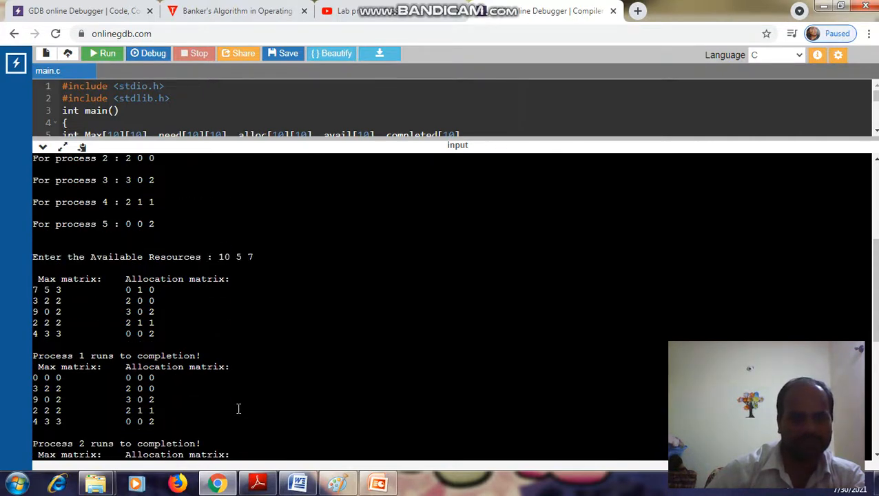